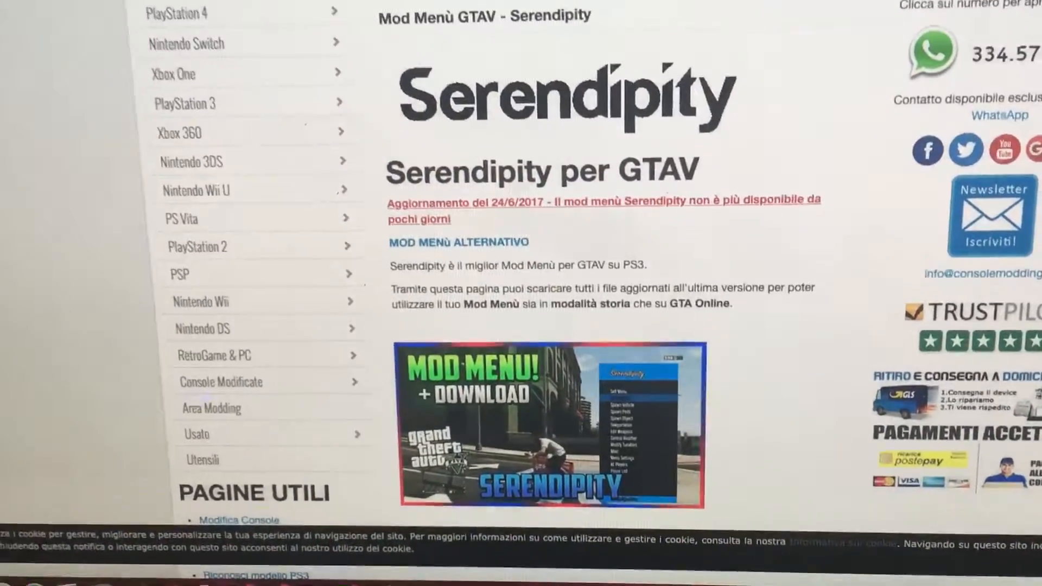
Open the Format dialog for the OTER (D:) drive and confirm FAT32 is selected
scroll("down", 3)
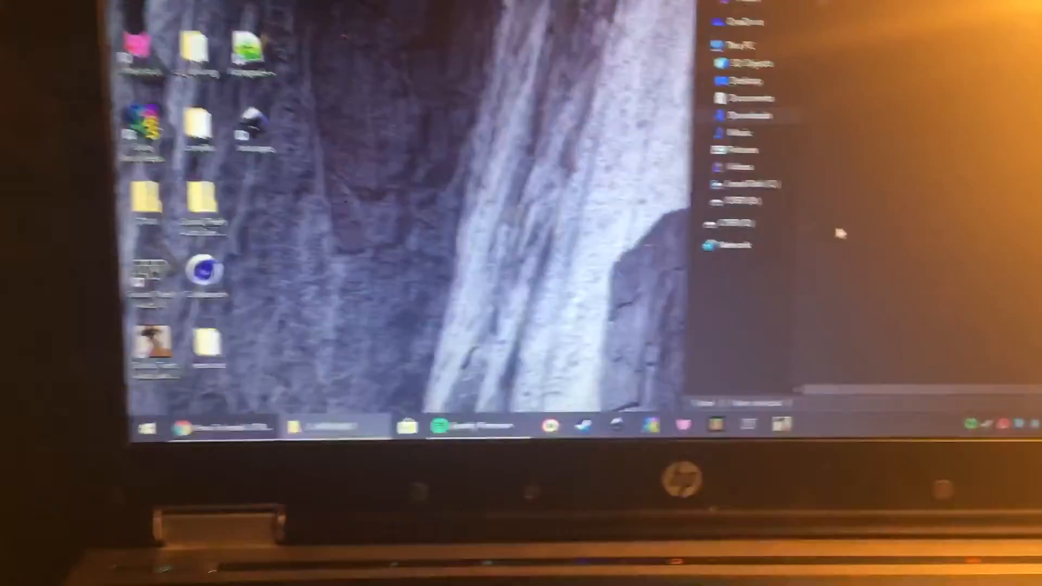
right_click(671, 201)
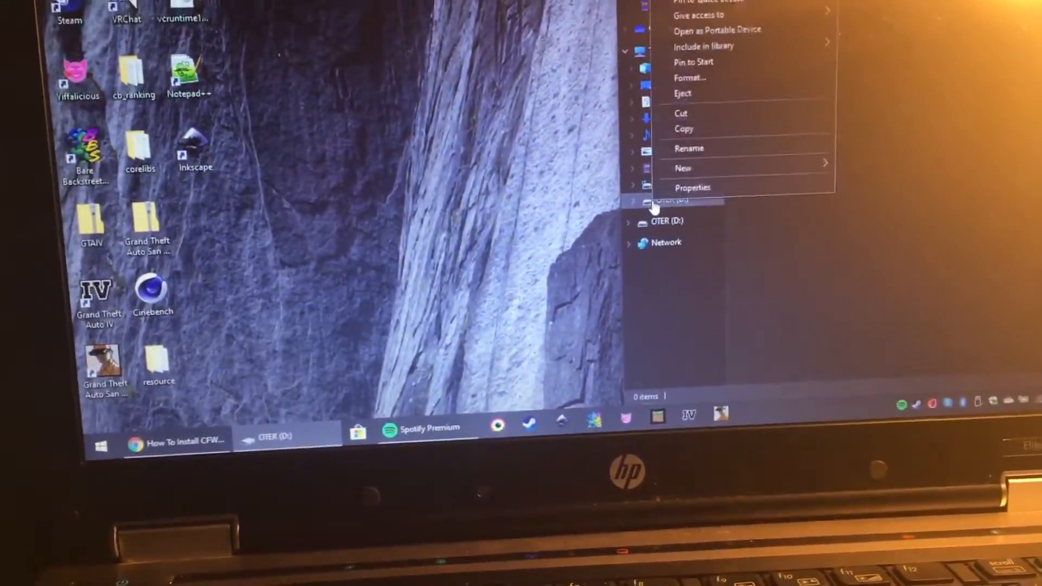
left_click(690, 77)
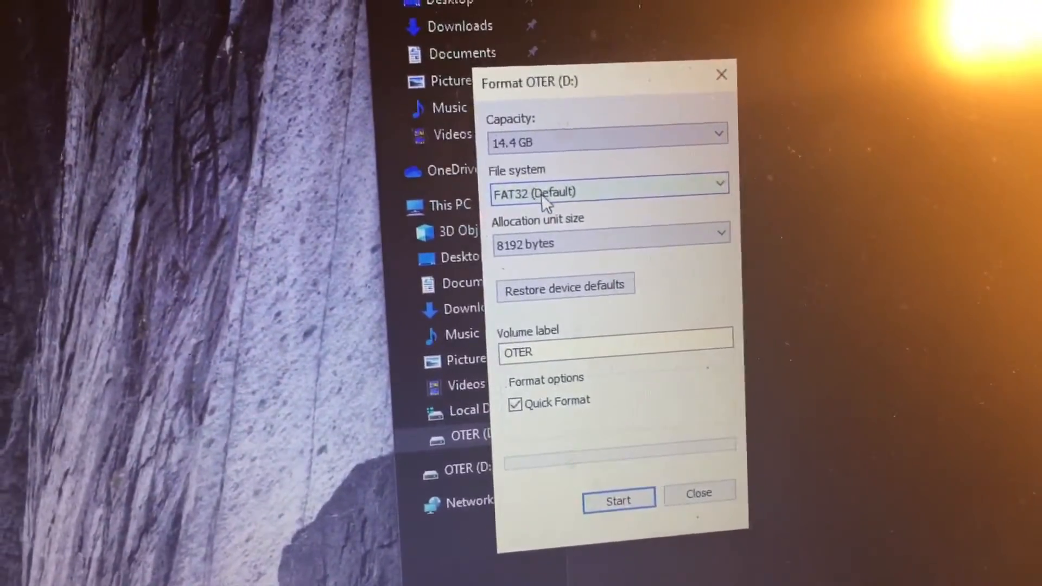
left_click(607, 184)
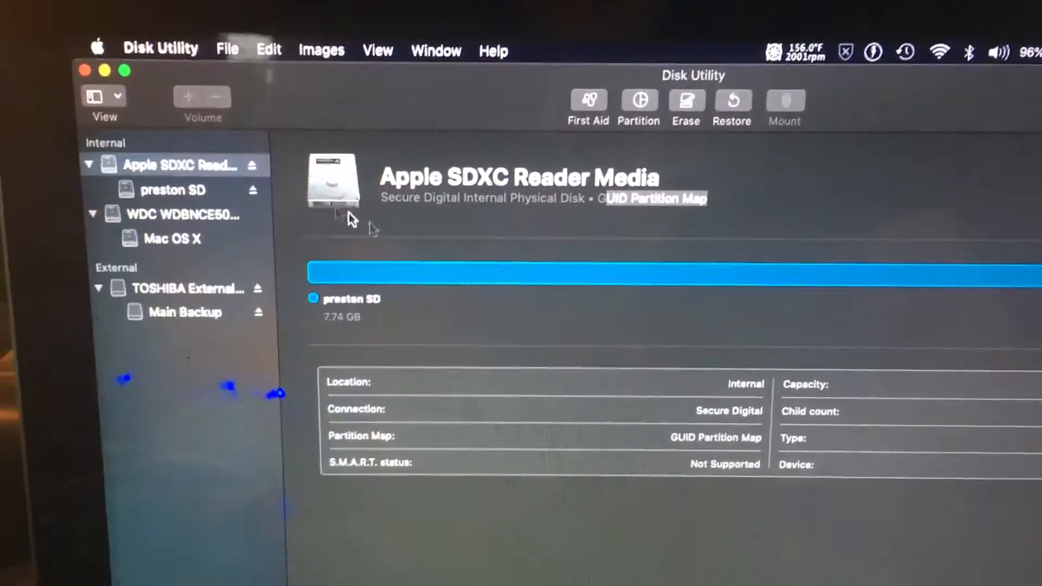
left_click(172, 190)
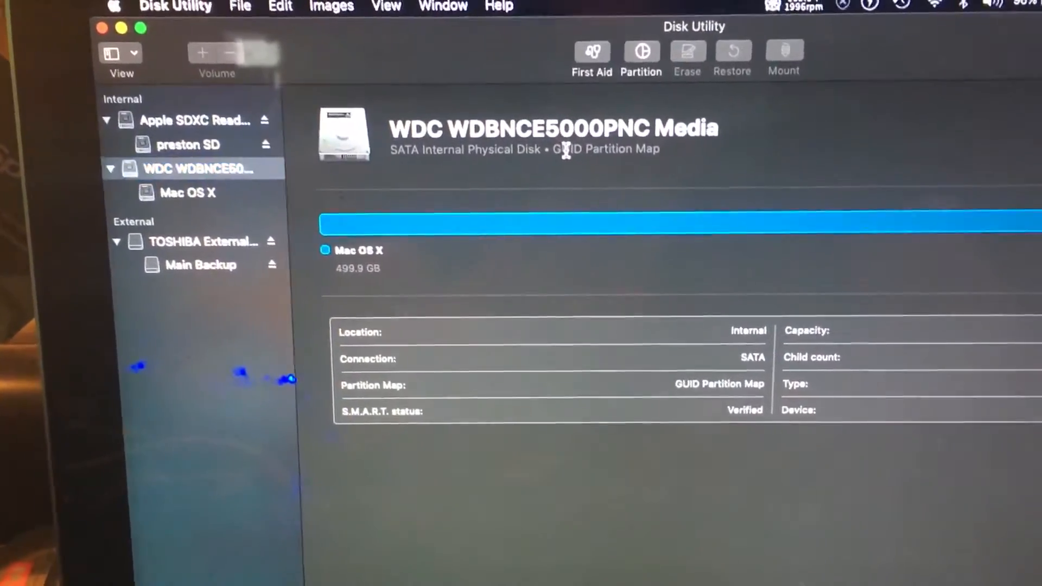
left_click(188, 193)
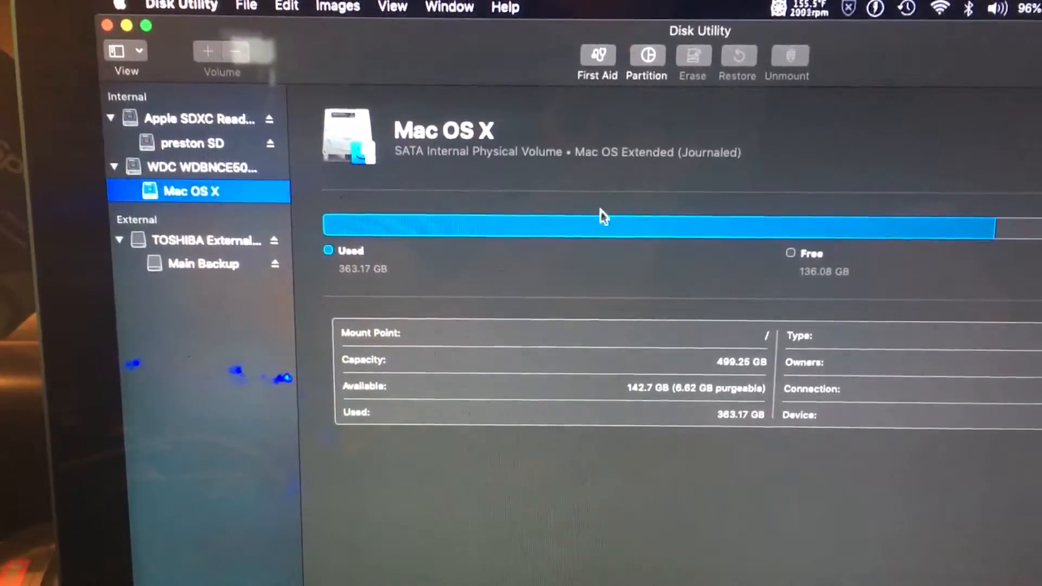
left_click(206, 240)
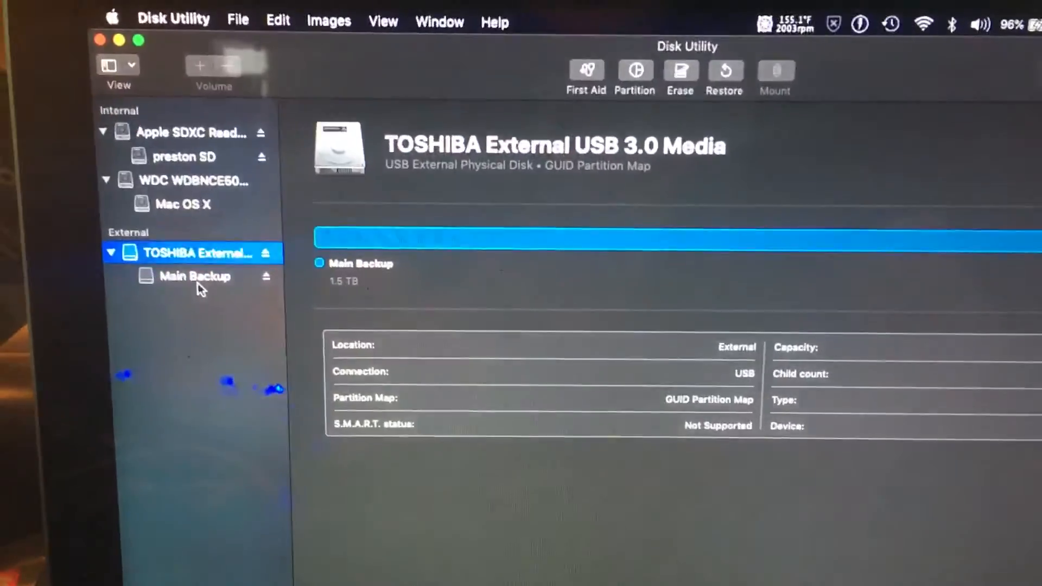
left_click(195, 276)
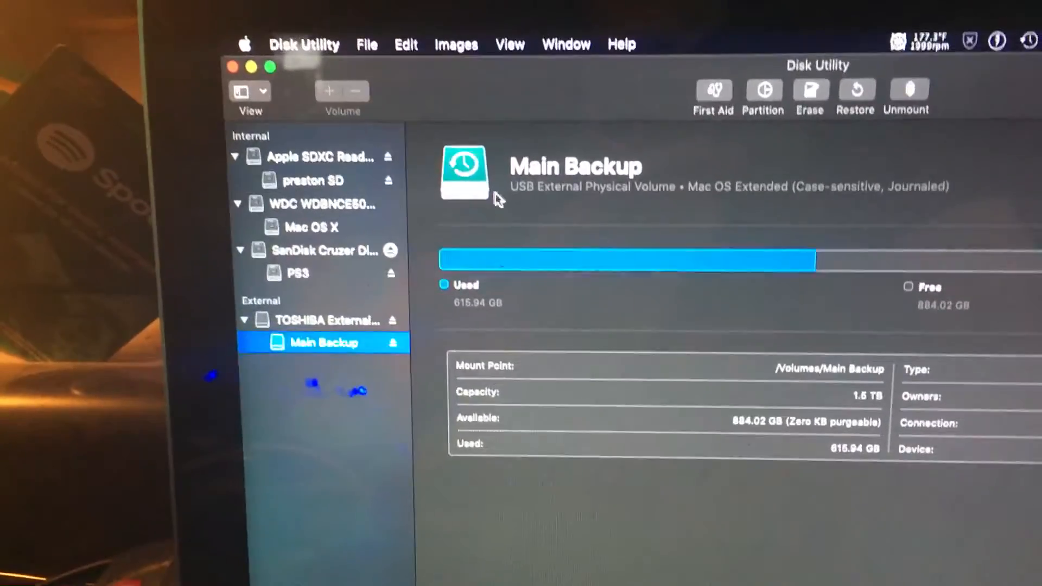
View the Main Backup volume, then the whole SanDisk Cruzer Dial drive's Master Boot Record details
left_click(299, 272)
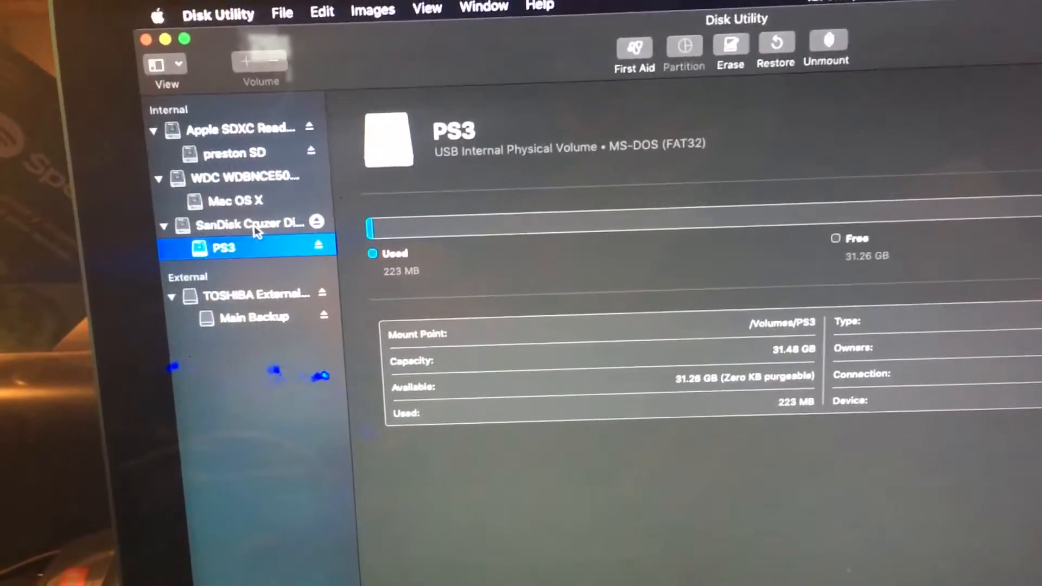
left_click(252, 223)
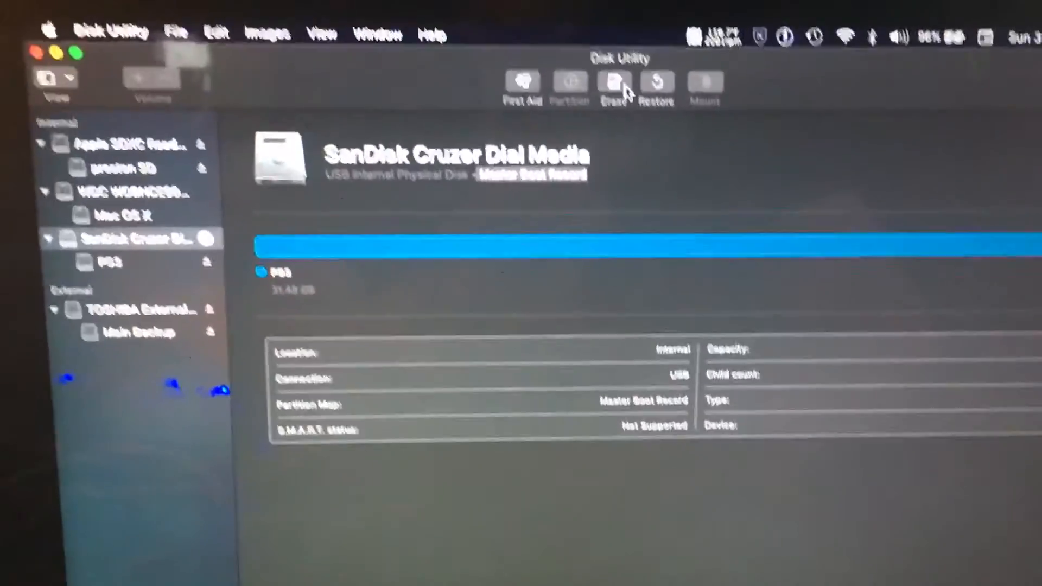
left_click(612, 84)
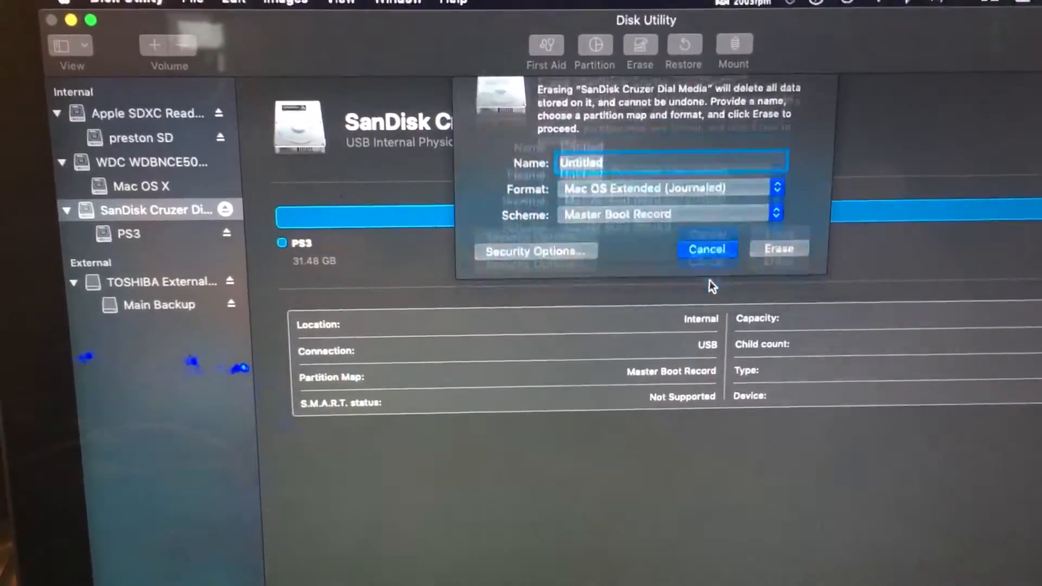
left_click(706, 249)
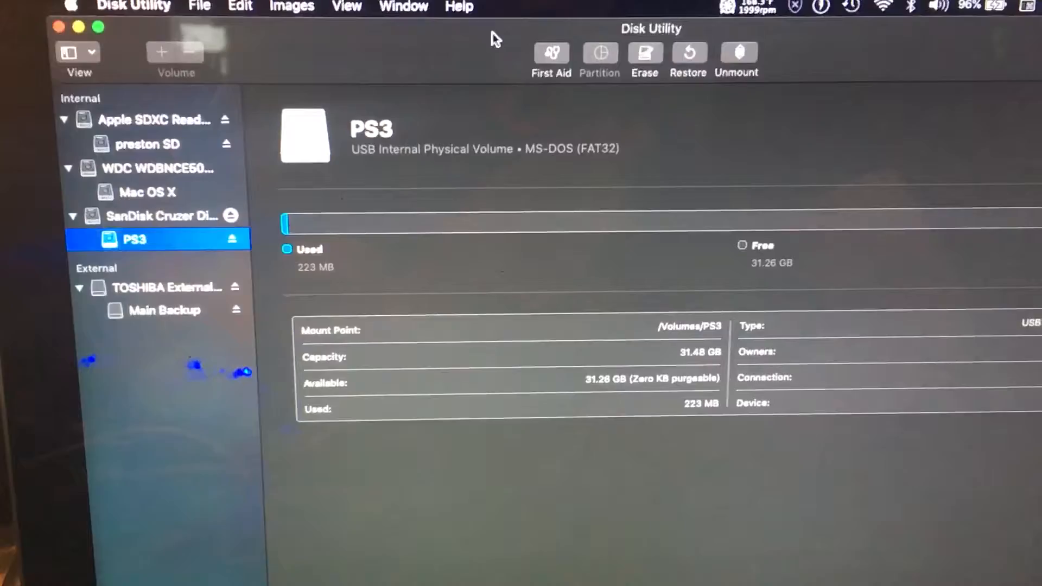
left_click(644, 53)
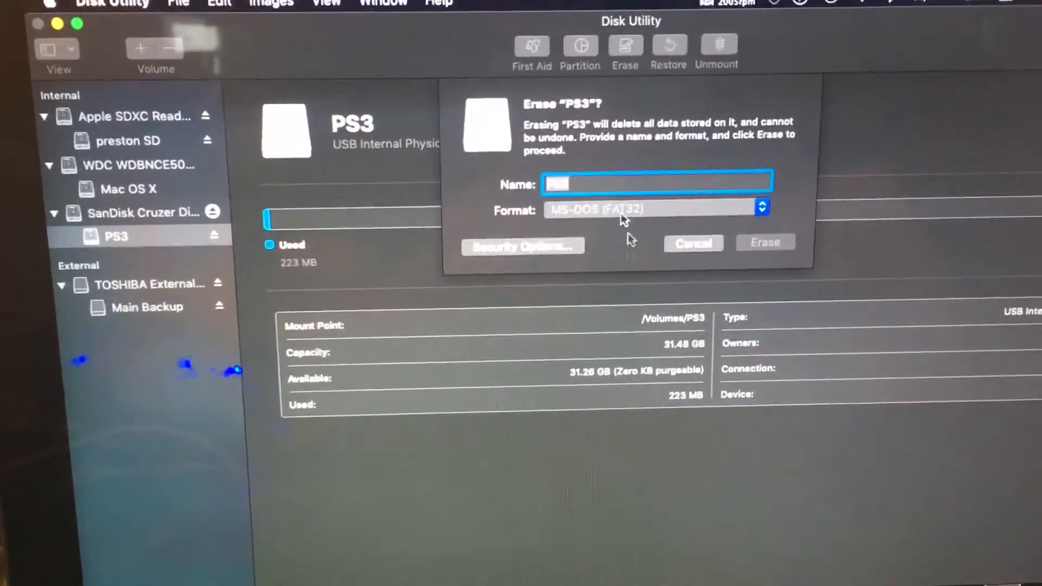
left_click(655, 209)
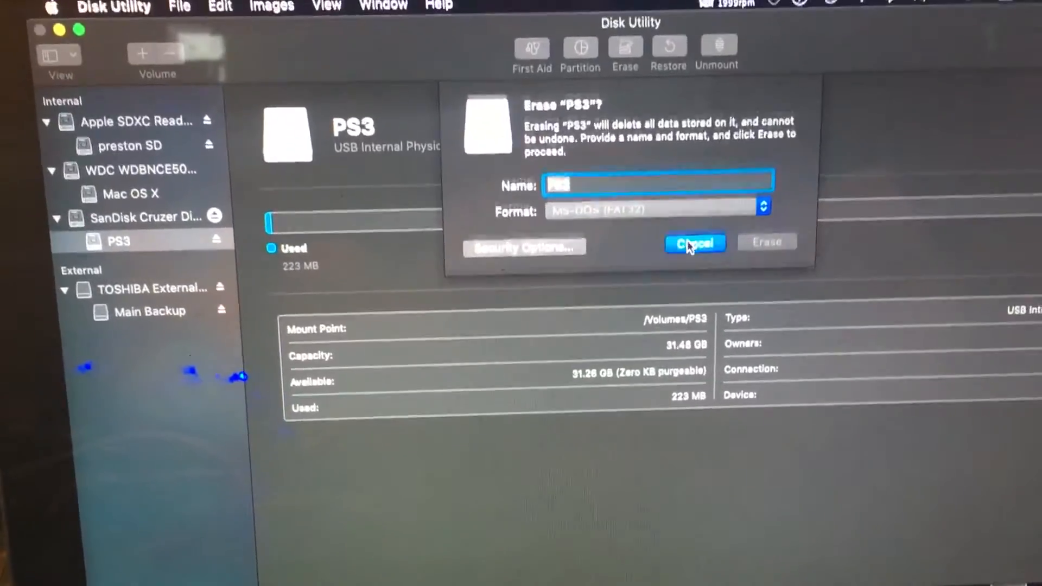
left_click(694, 243)
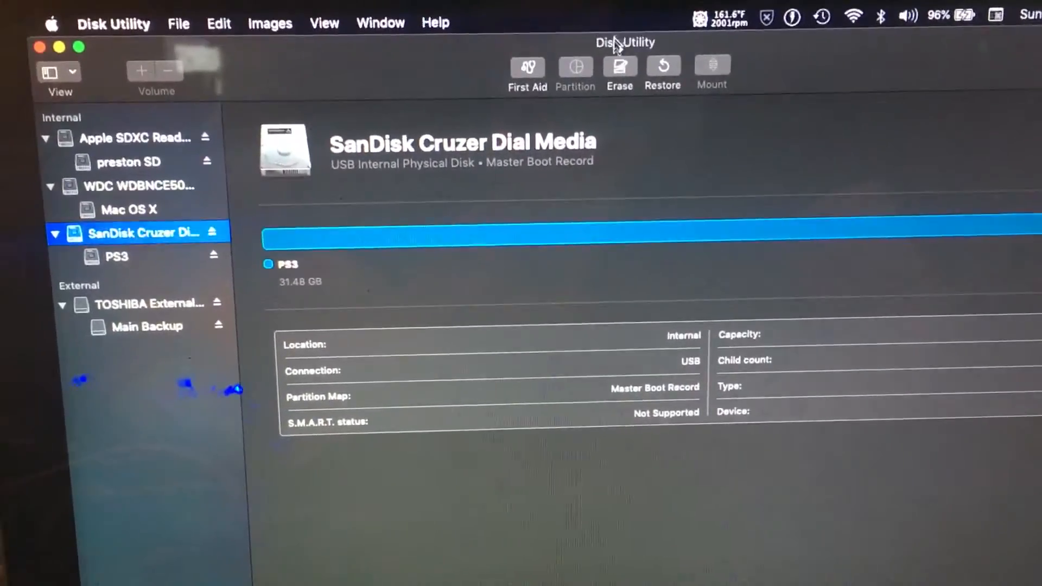
Start erasing the SanDisk Cruzer Dial drive, keeping the Master Boot Record scheme
left_click(619, 69)
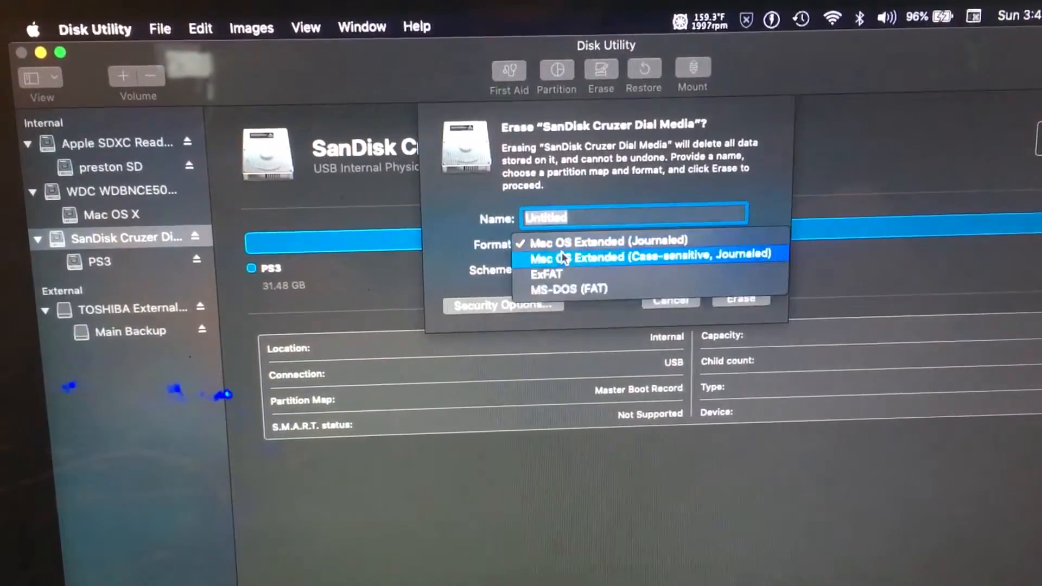
mouse_move(565, 296)
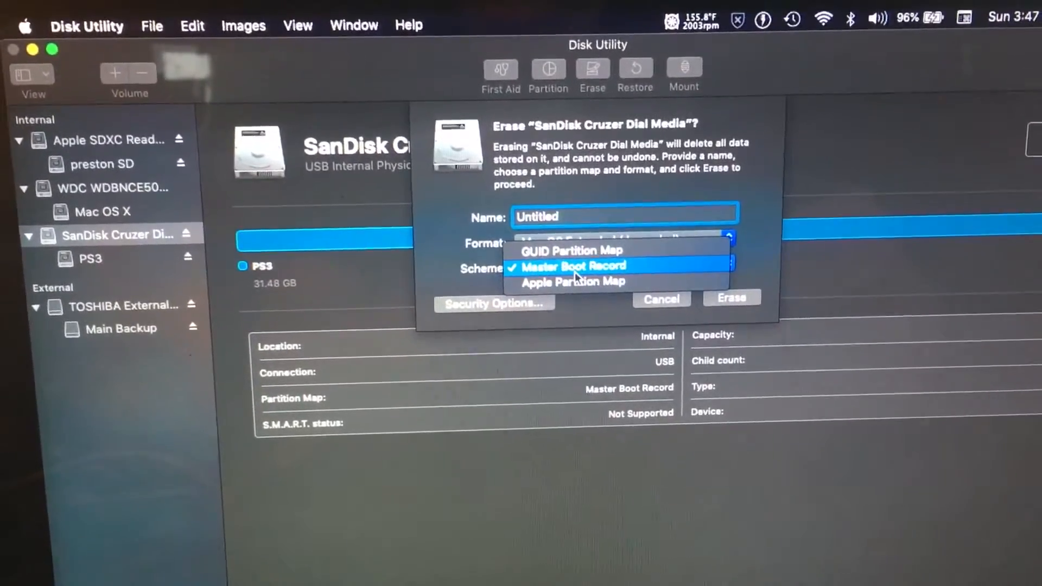
left_click(573, 266)
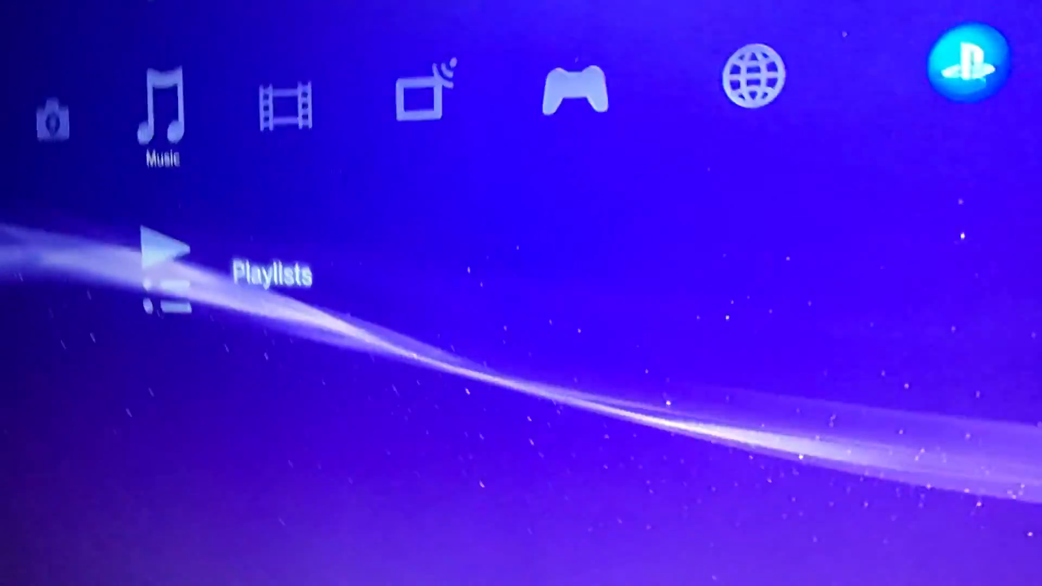
scroll("left", 3)
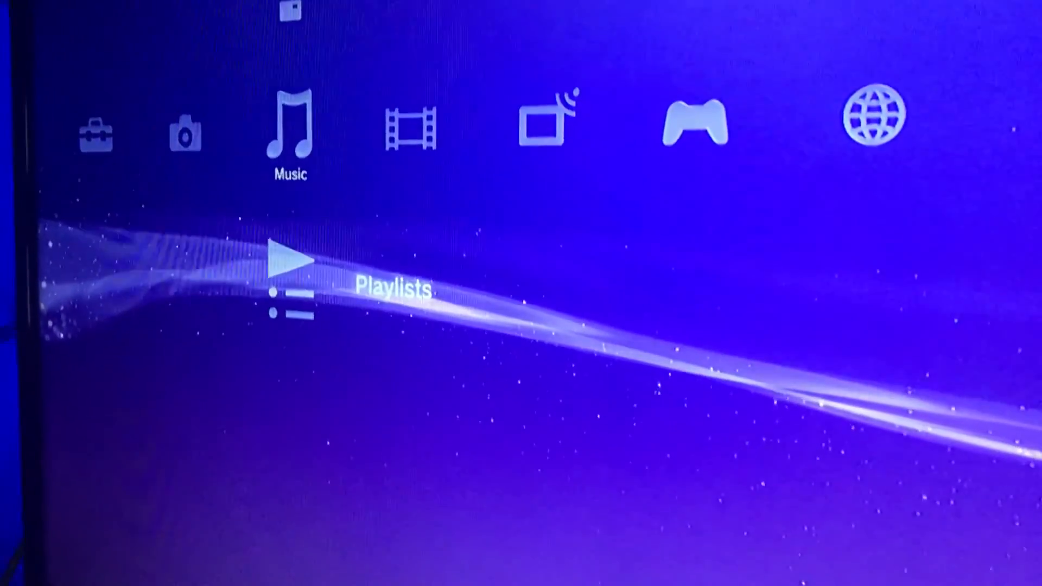